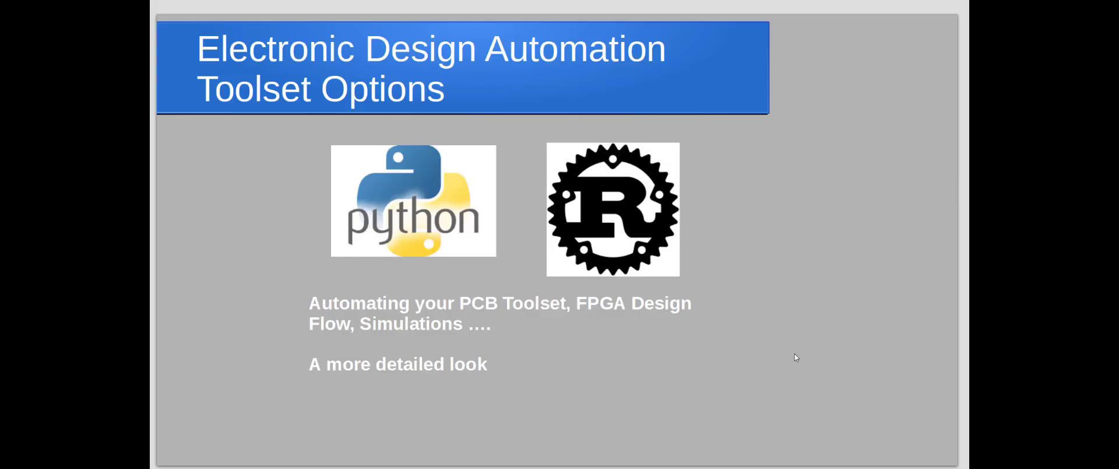
{"action": "mouse_move", "coordinate": [778, 366]}
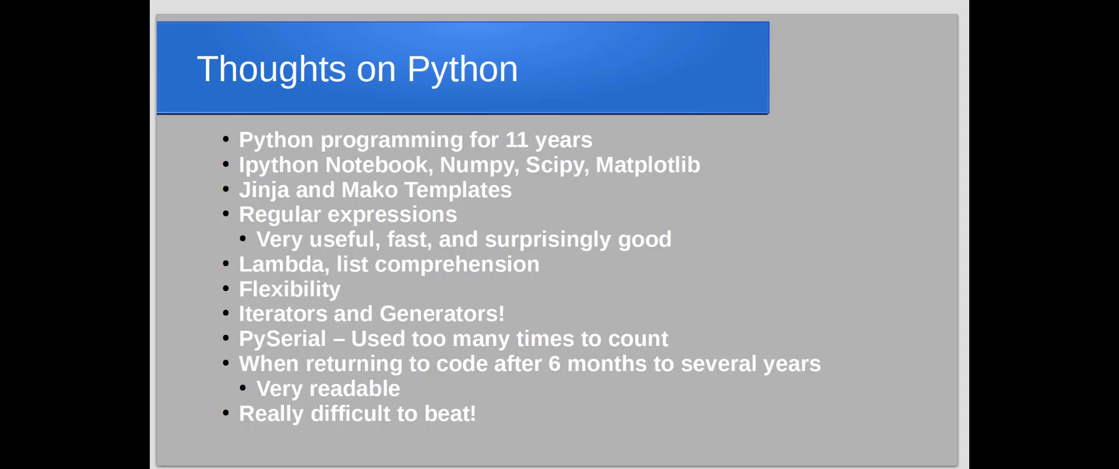
{"action": "mouse_move", "coordinate": [261, 191]}
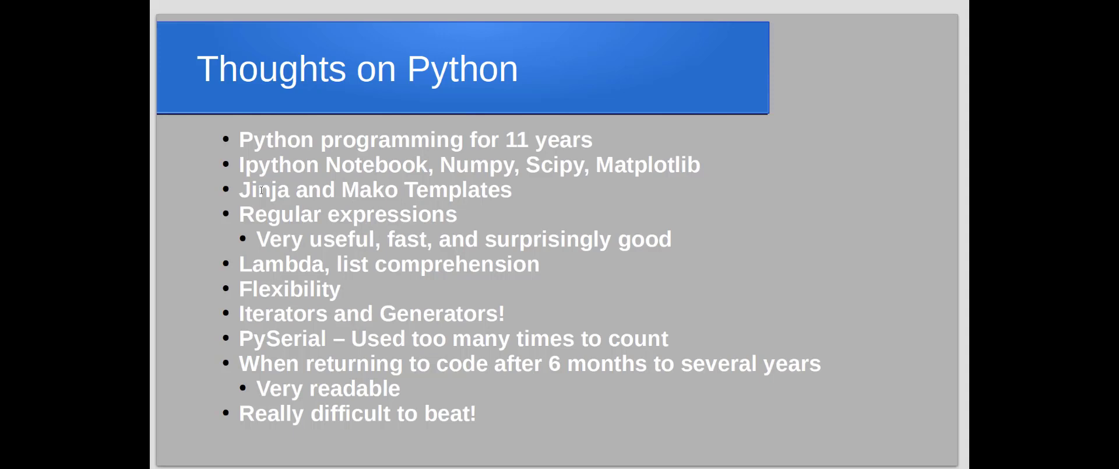
{"action": "mouse_move", "coordinate": [272, 170]}
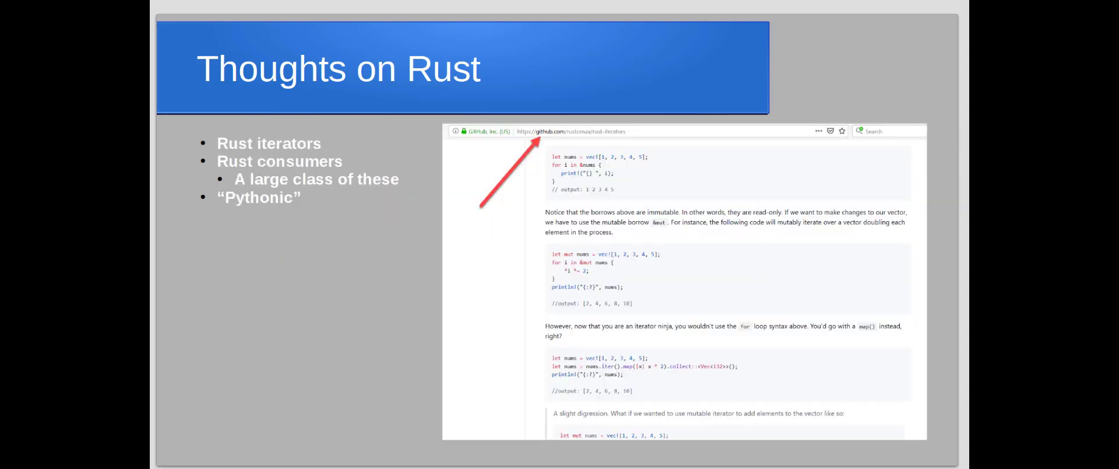
{"action": "mouse_move", "coordinate": [642, 166]}
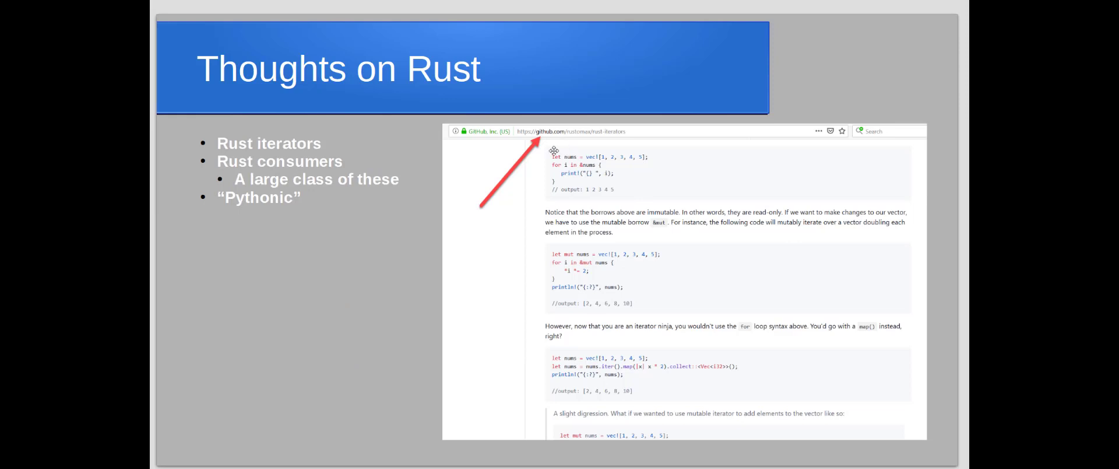
{"action": "mouse_move", "coordinate": [615, 204]}
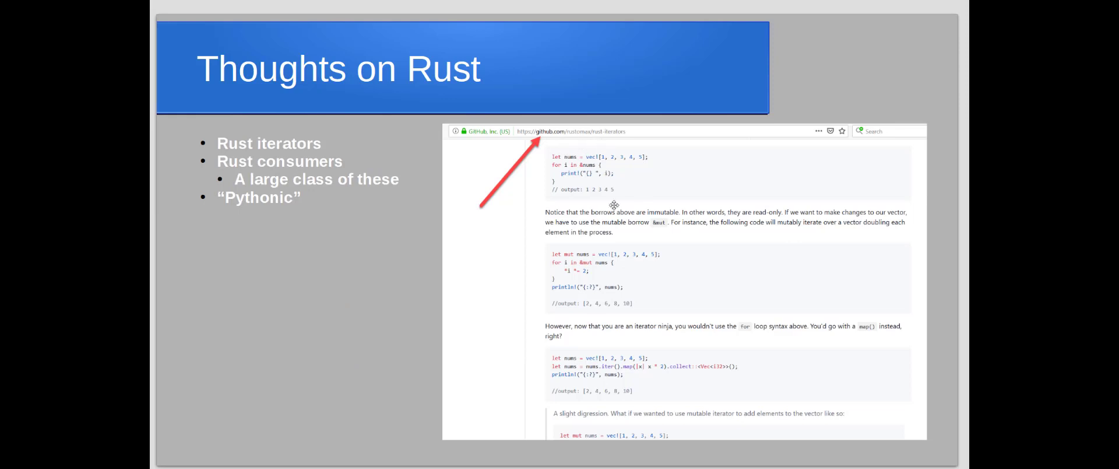
{"action": "mouse_move", "coordinate": [575, 344]}
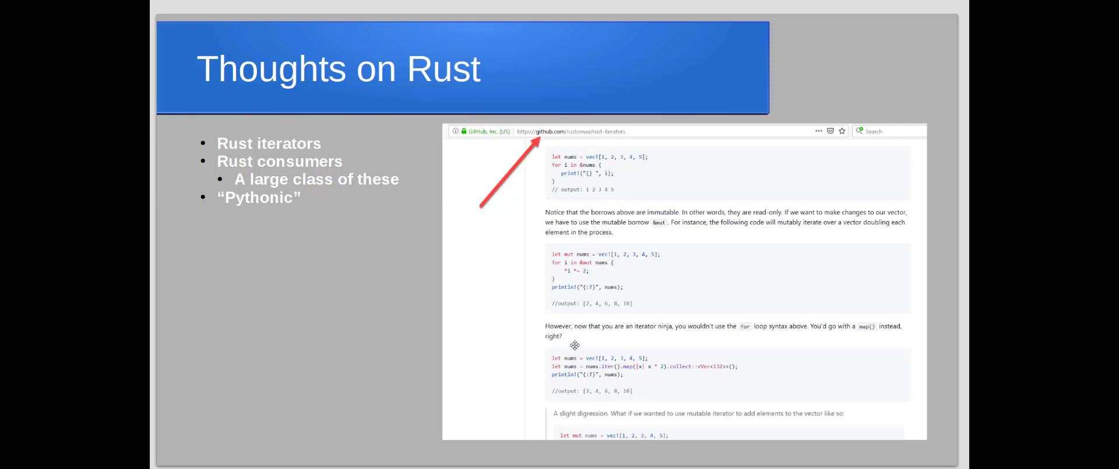
{"action": "mouse_move", "coordinate": [596, 204]}
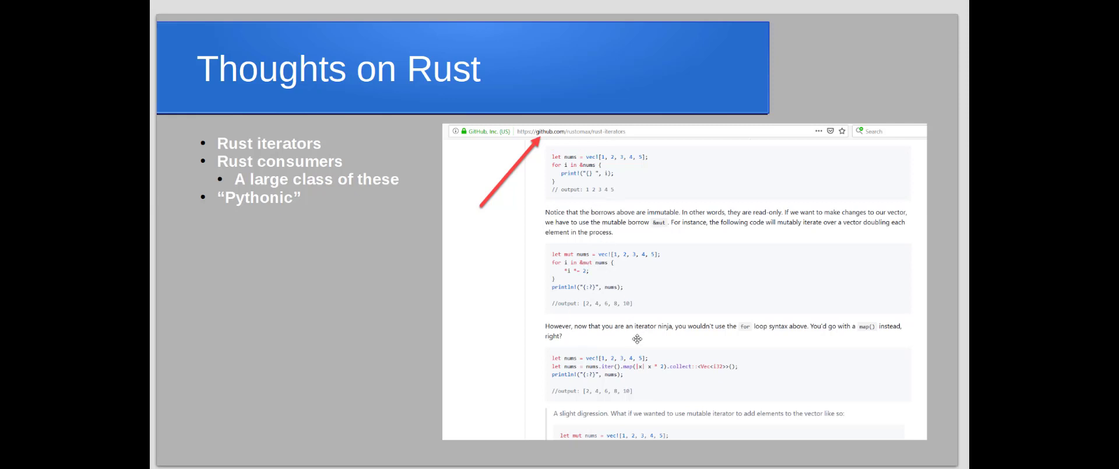
{"action": "mouse_move", "coordinate": [611, 382]}
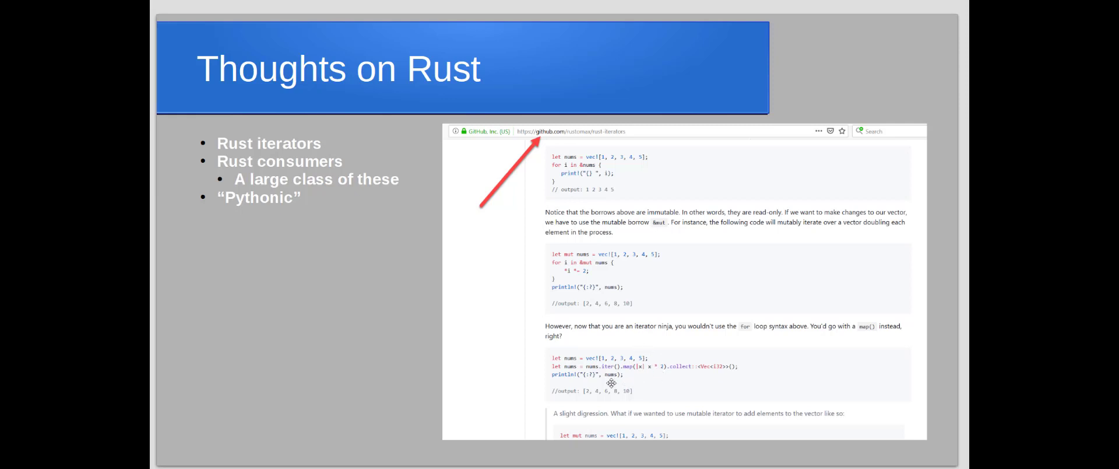
{"action": "mouse_move", "coordinate": [577, 374]}
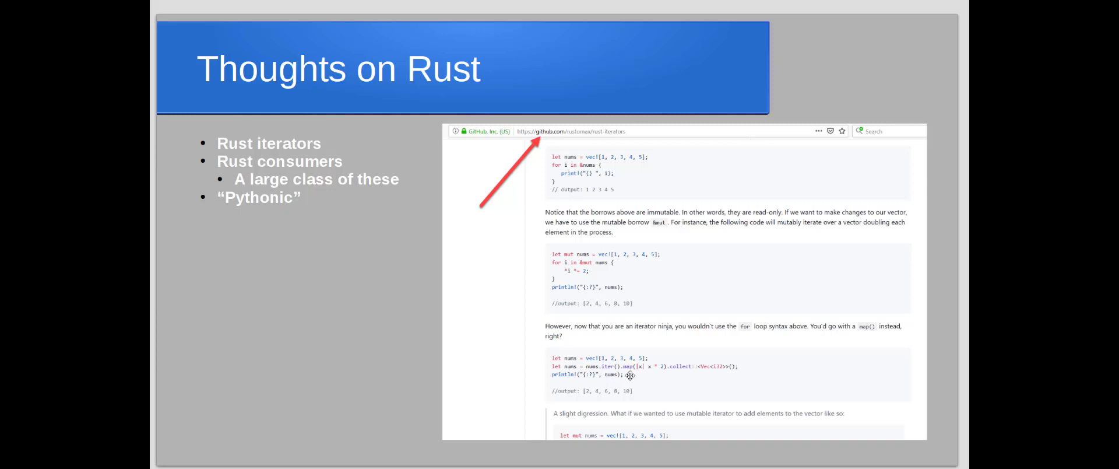
{"action": "mouse_move", "coordinate": [655, 373]}
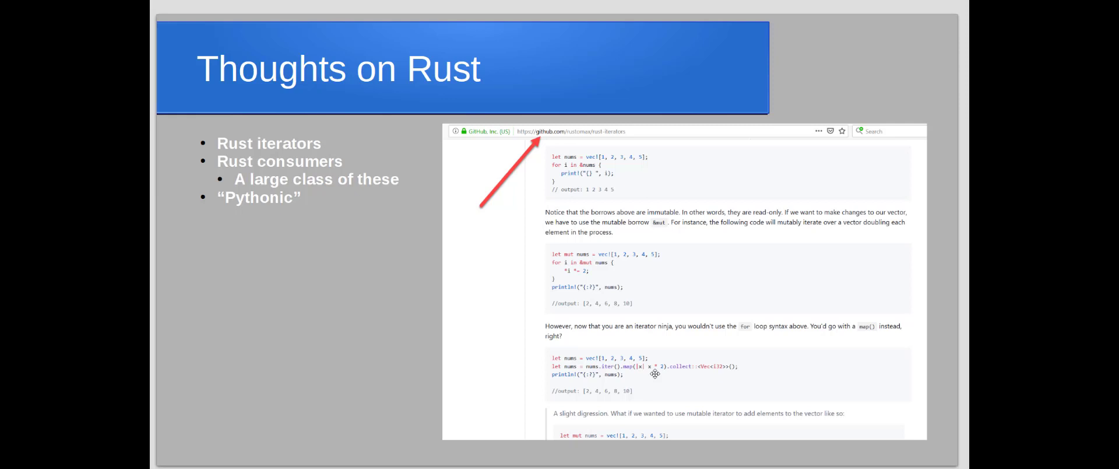
{"action": "mouse_move", "coordinate": [638, 374]}
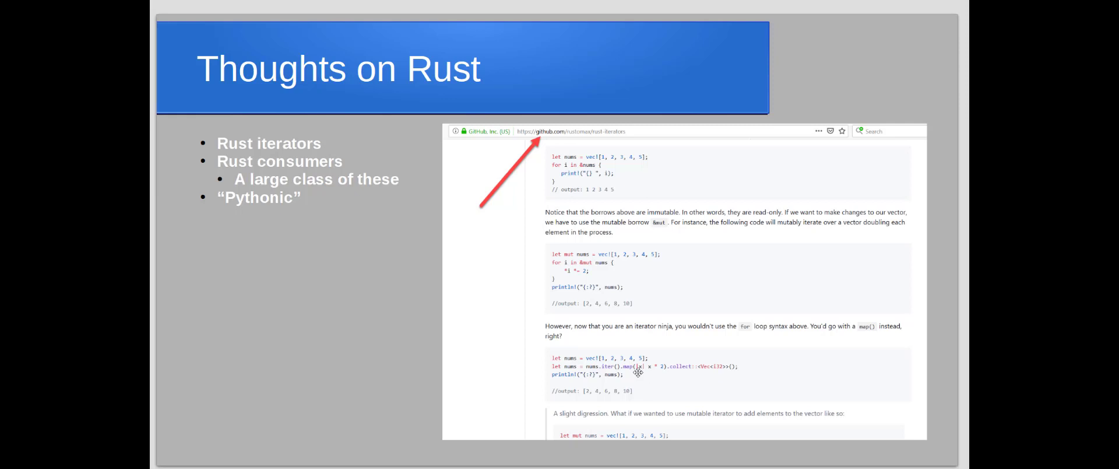
{"action": "mouse_move", "coordinate": [653, 371]}
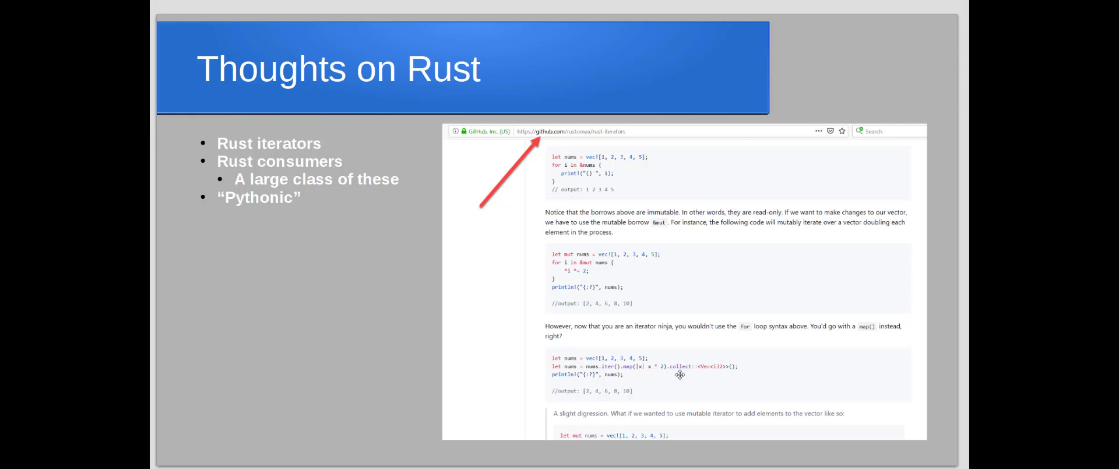
{"action": "mouse_move", "coordinate": [708, 375]}
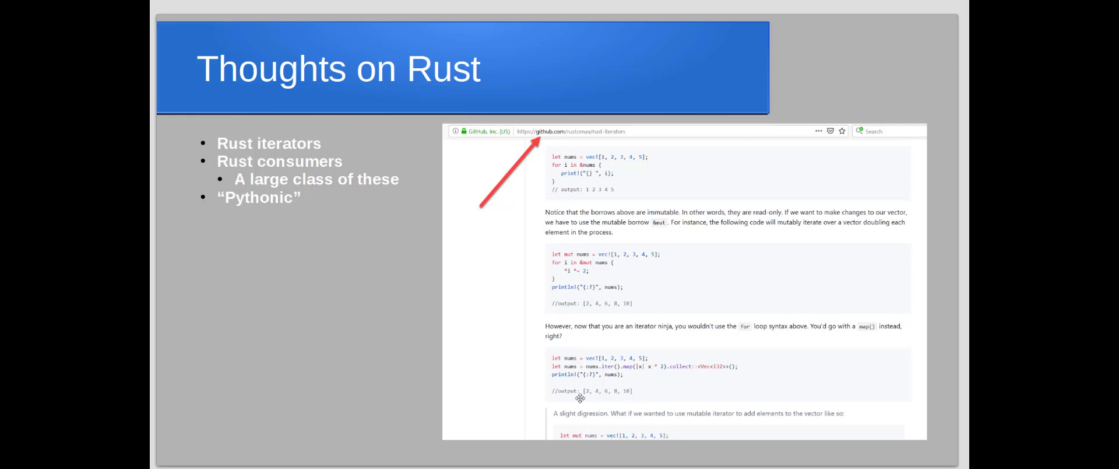
{"action": "mouse_move", "coordinate": [610, 371]}
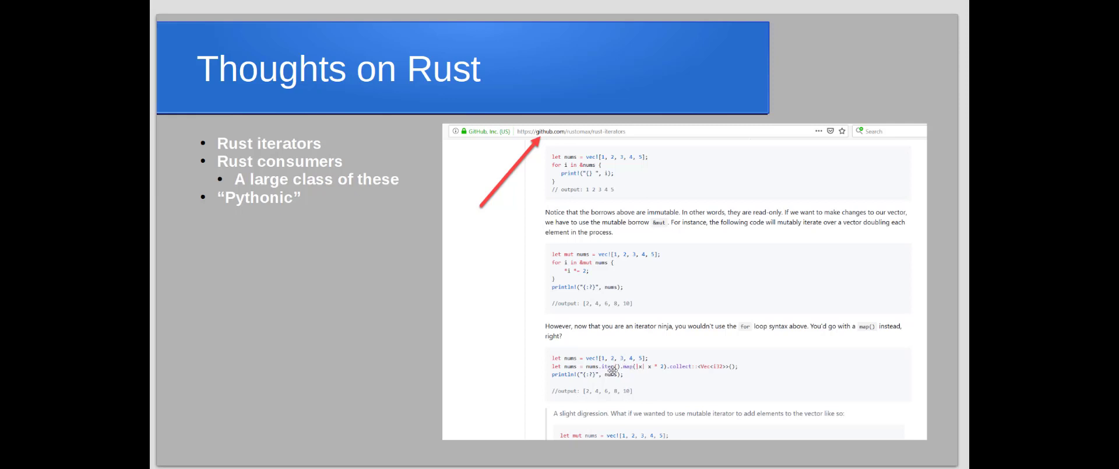
{"action": "mouse_move", "coordinate": [587, 393]}
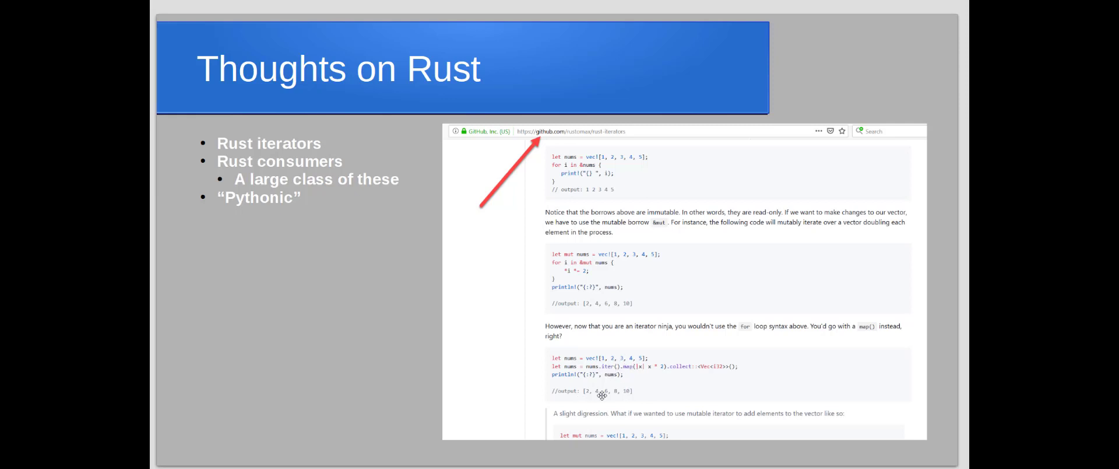
{"action": "mouse_move", "coordinate": [628, 366]}
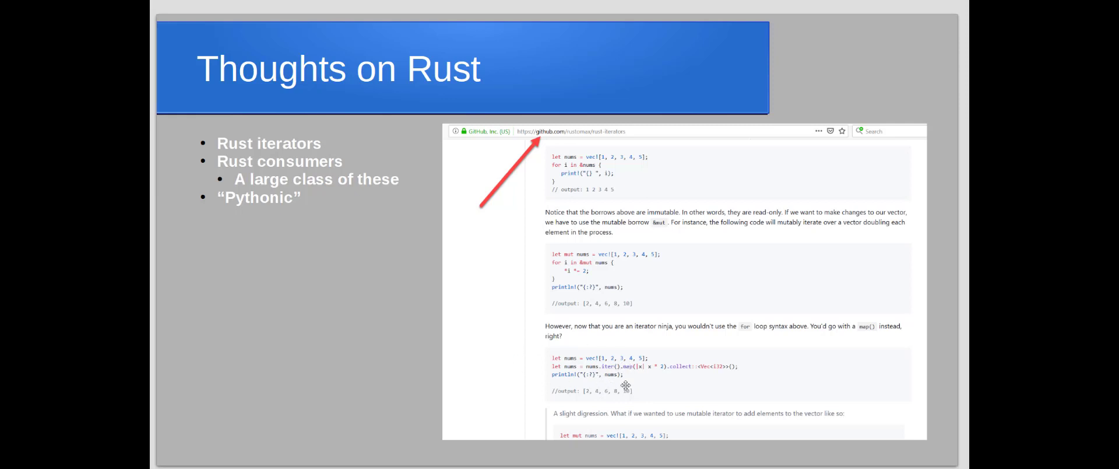
{"action": "mouse_move", "coordinate": [536, 379]}
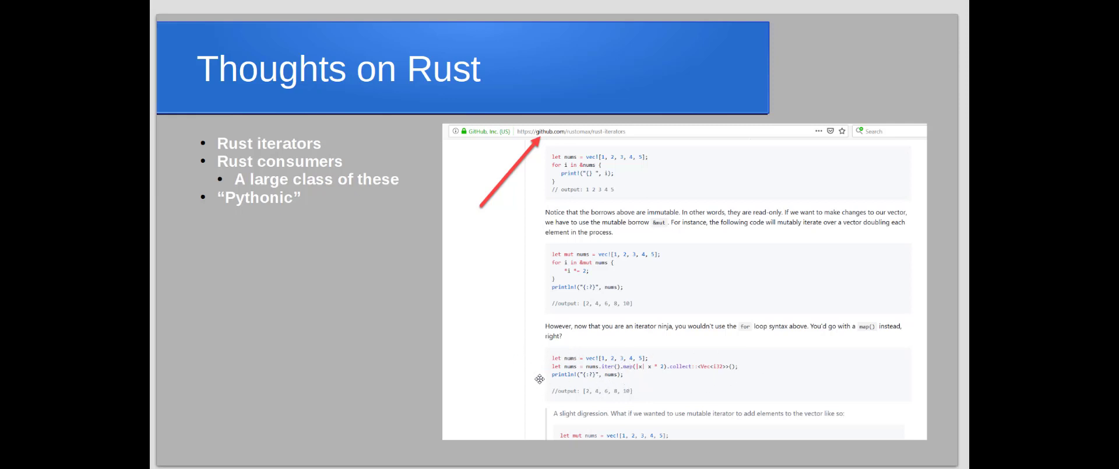
{"action": "mouse_move", "coordinate": [617, 405]}
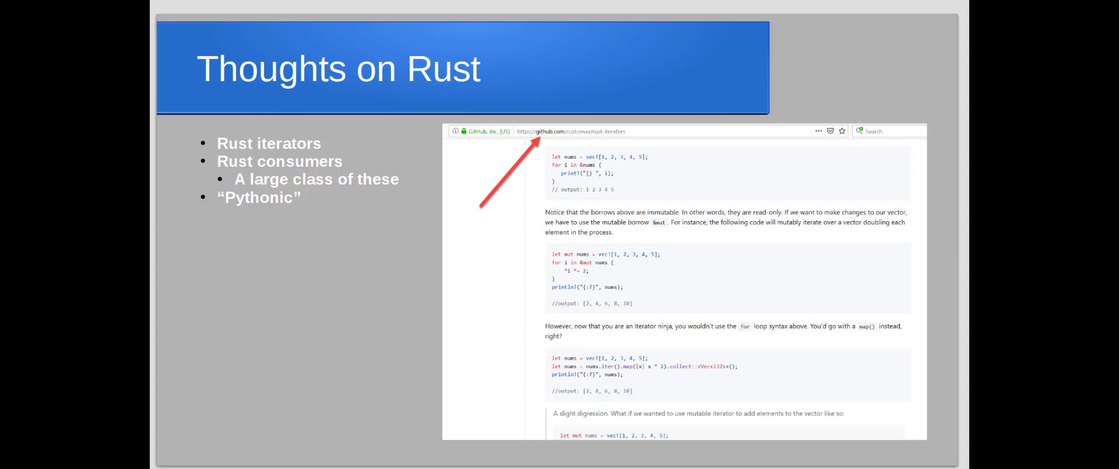
- Advance to the 'Thoughts on Rust' slide showing the struct and impl code listing
{"action": "key", "text": "Right"}
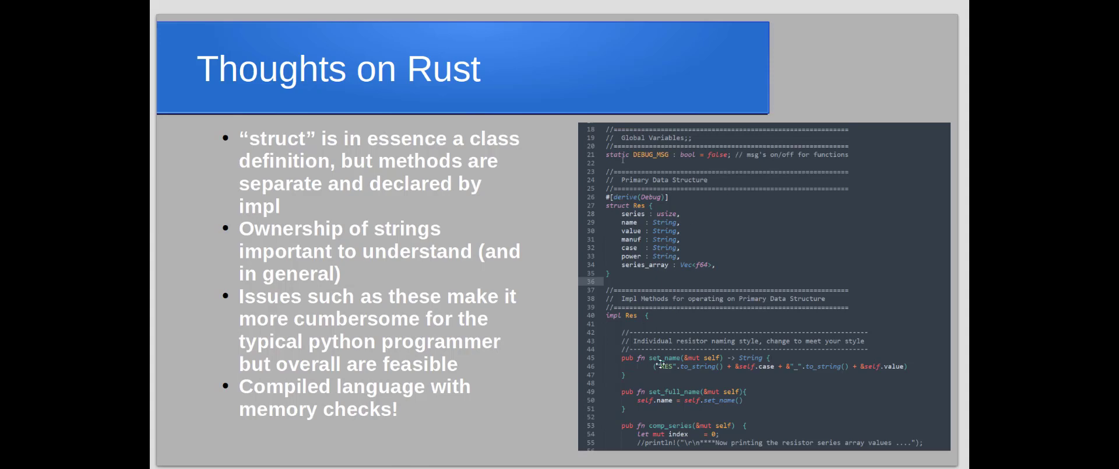
{"action": "mouse_move", "coordinate": [658, 400]}
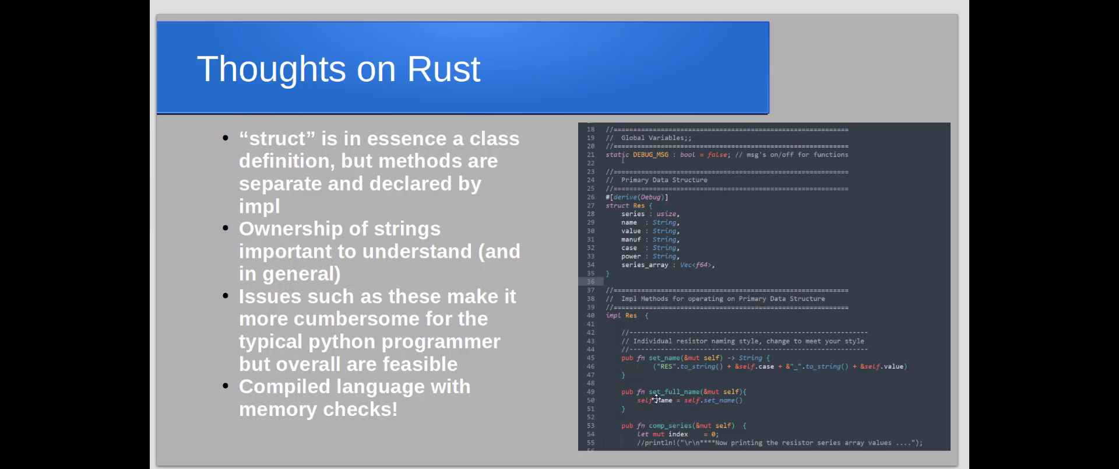